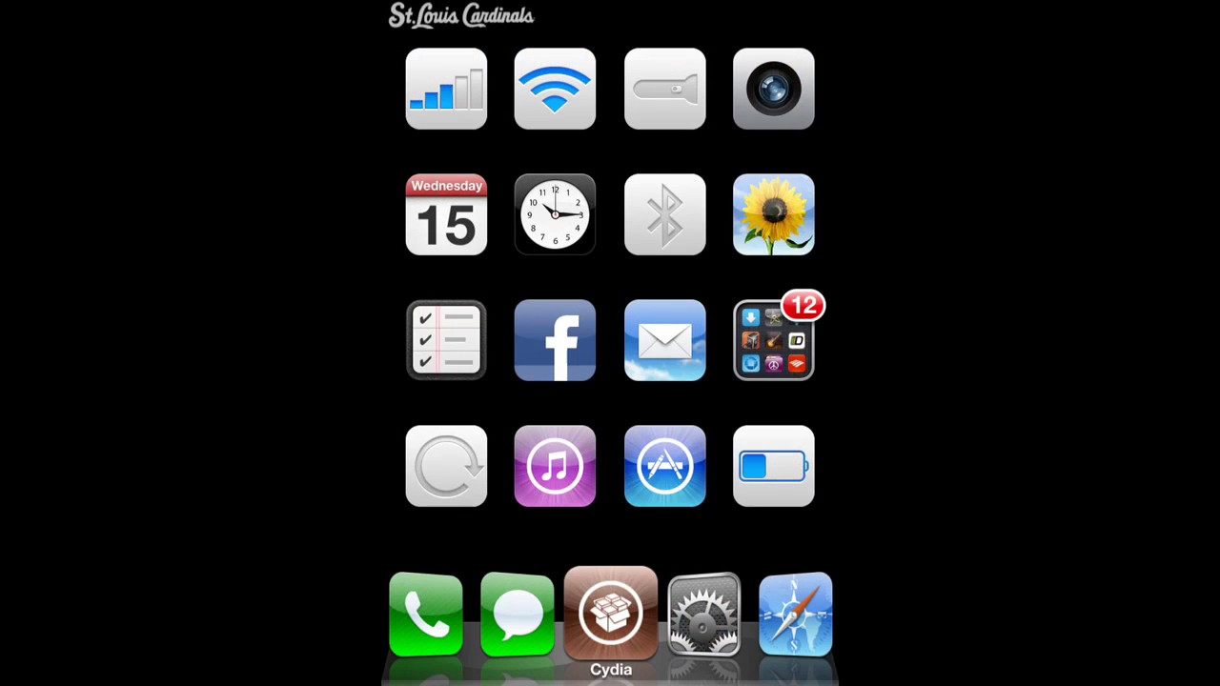
Step: Open the AssistantConnect4S package in Cydia and scroll to its Initial Usage instructions
{"action": "left_click", "coordinate": [610, 612]}
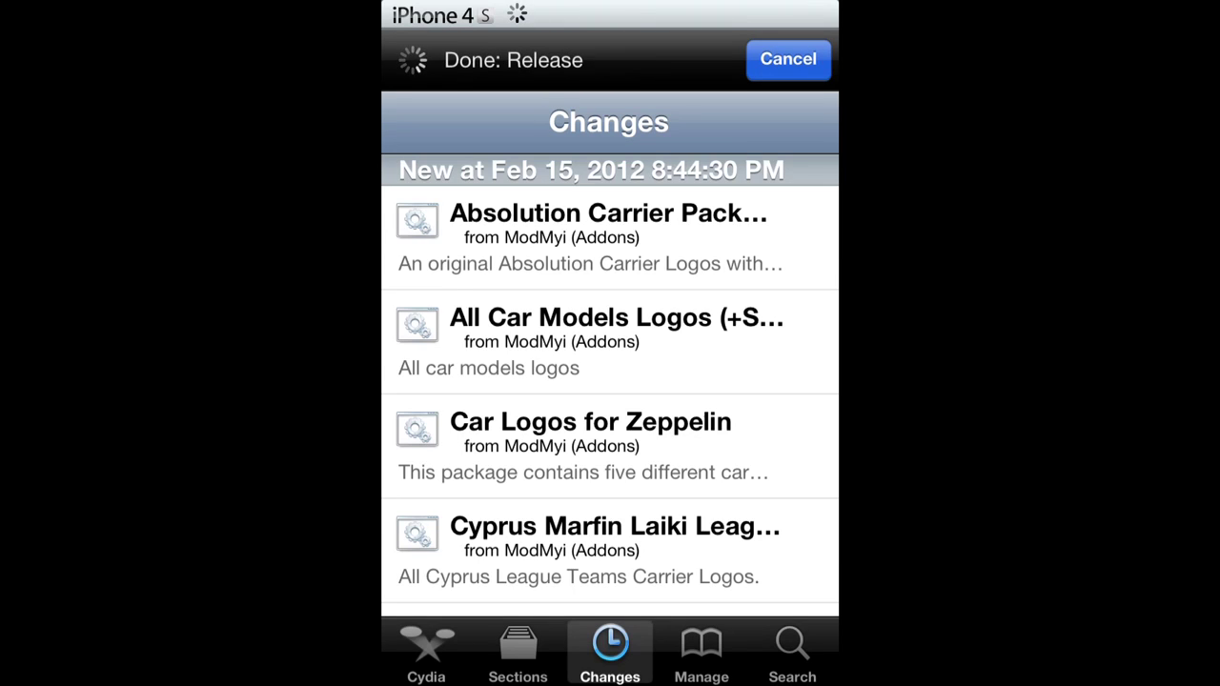
{"action": "scroll", "scroll_direction": "down", "scroll_amount": 3}
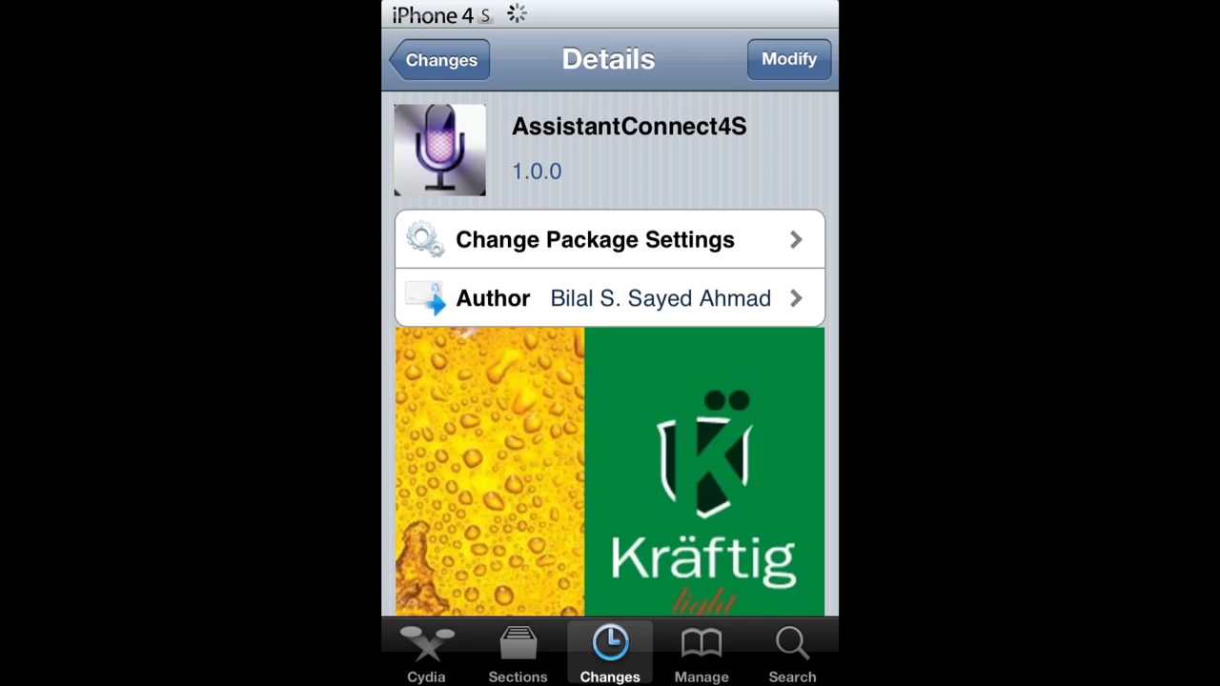
{"action": "scroll", "scroll_direction": "down", "scroll_amount": 3}
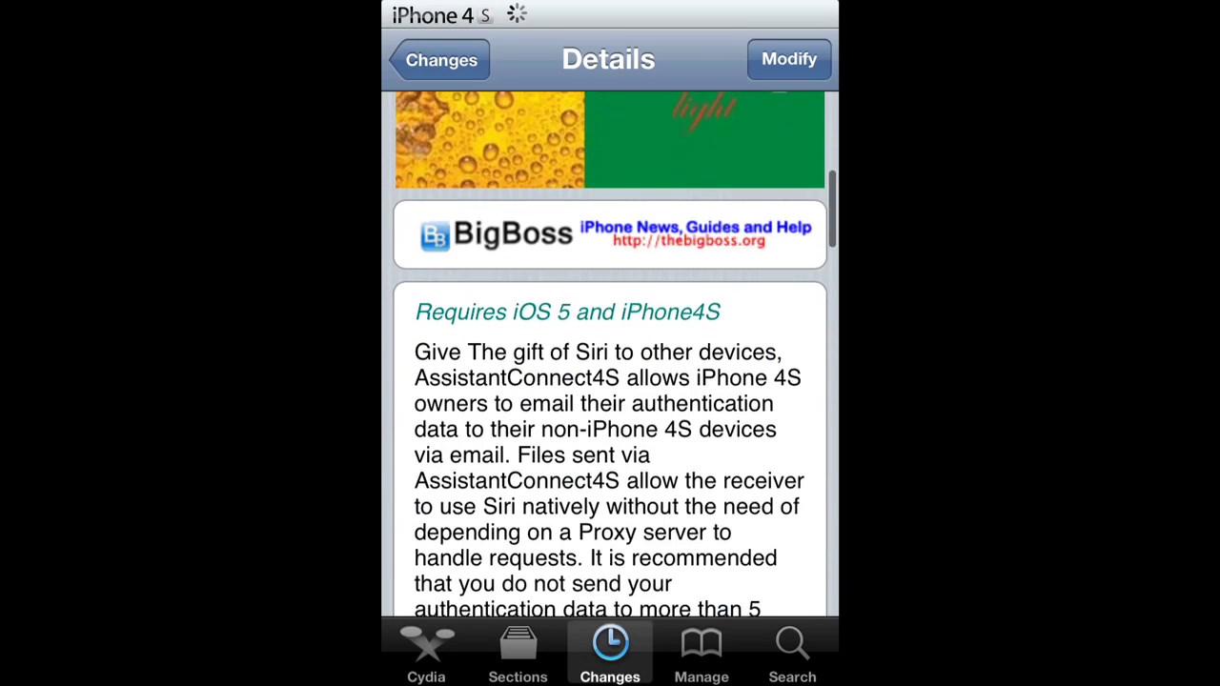
{"action": "scroll", "scroll_direction": "down", "scroll_amount": 3}
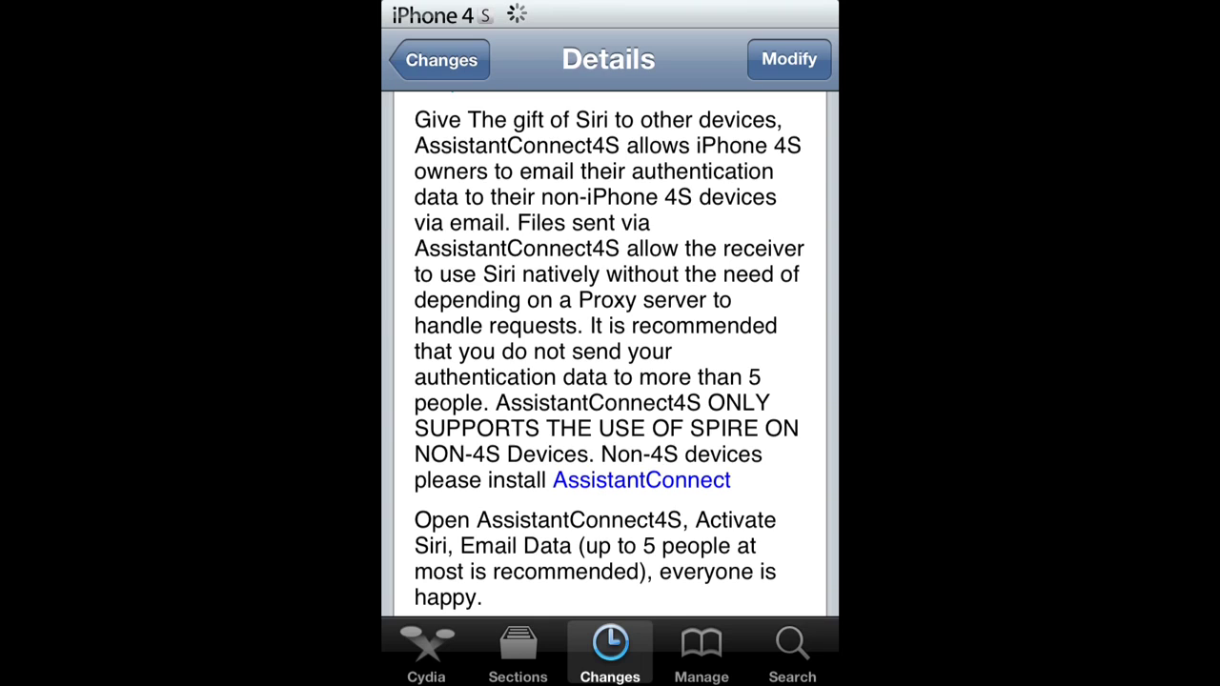
{"action": "scroll", "scroll_direction": "down", "scroll_amount": 3}
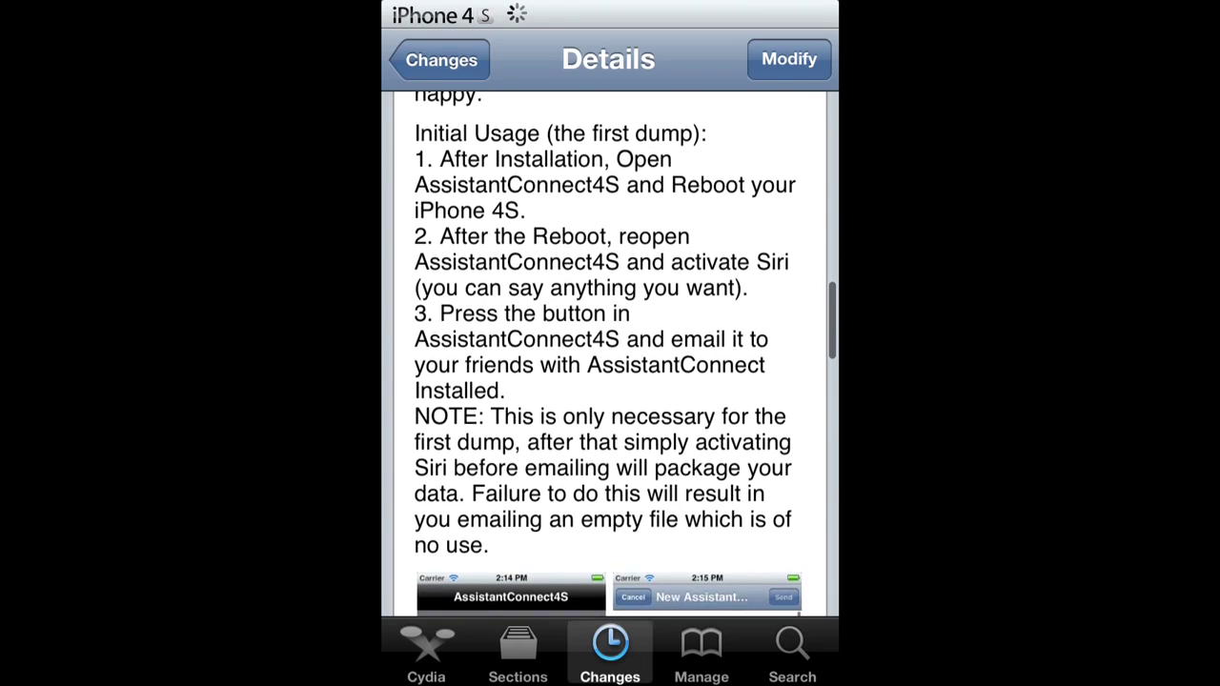
{"action": "scroll", "scroll_direction": "down", "scroll_amount": 3}
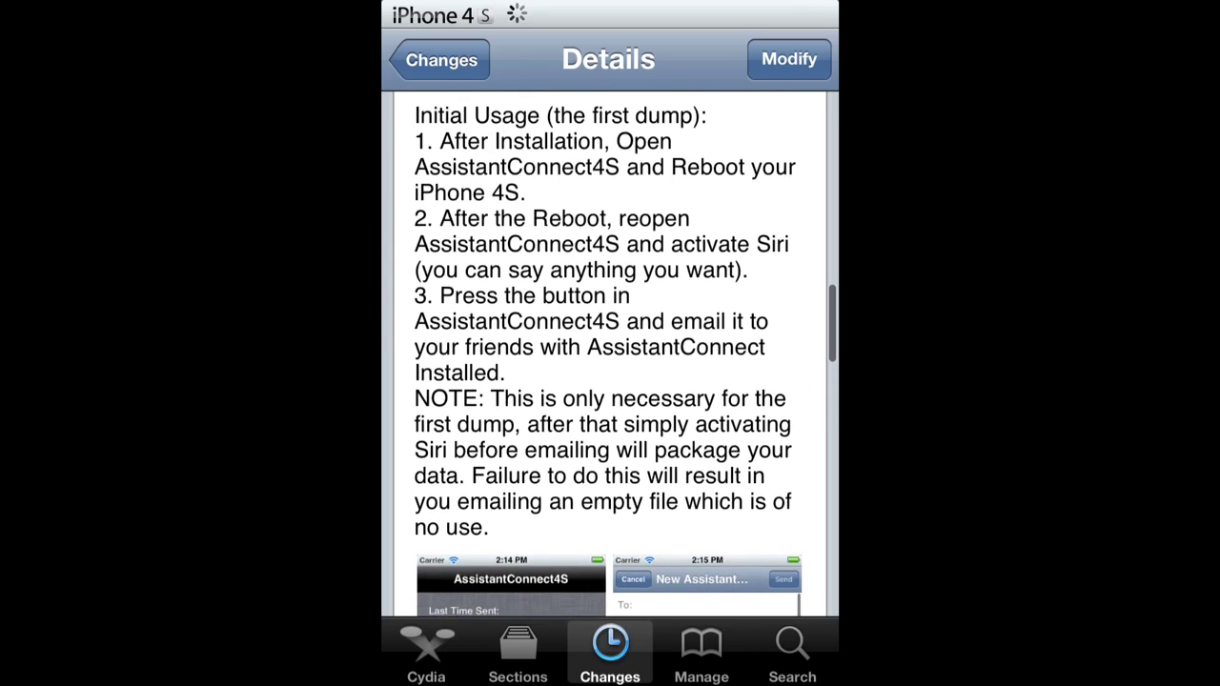
Step: Return to the home screen and launch the AssistantConnect4S app
{"action": "left_click", "coordinate": [439, 59]}
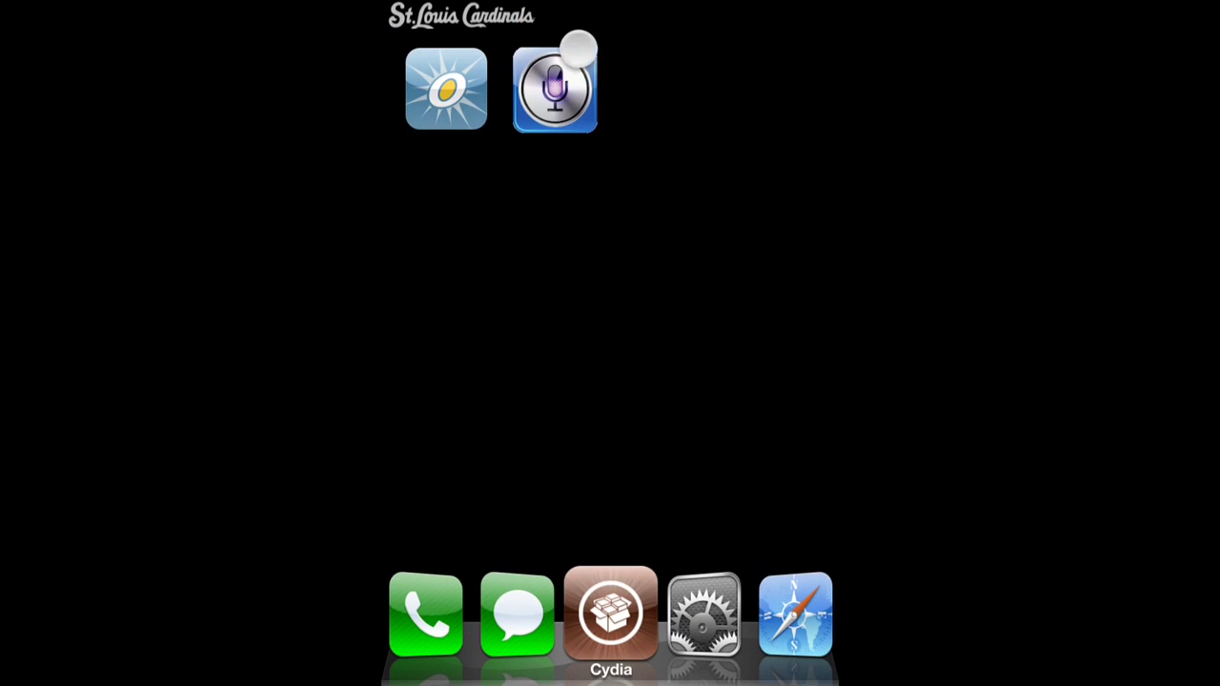
{"action": "left_click", "coordinate": [554, 87]}
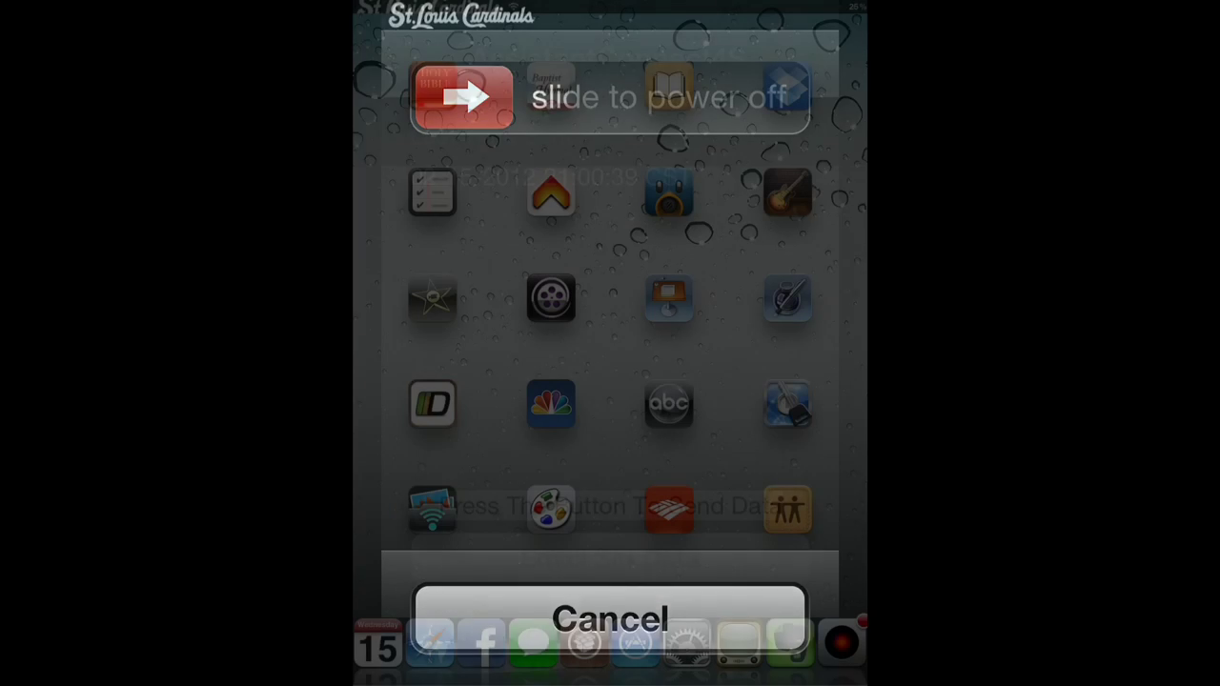
Step: Browse to /System/Library/CoreServices/SpringBoard.app in iFile
{"action": "left_click", "coordinate": [610, 618]}
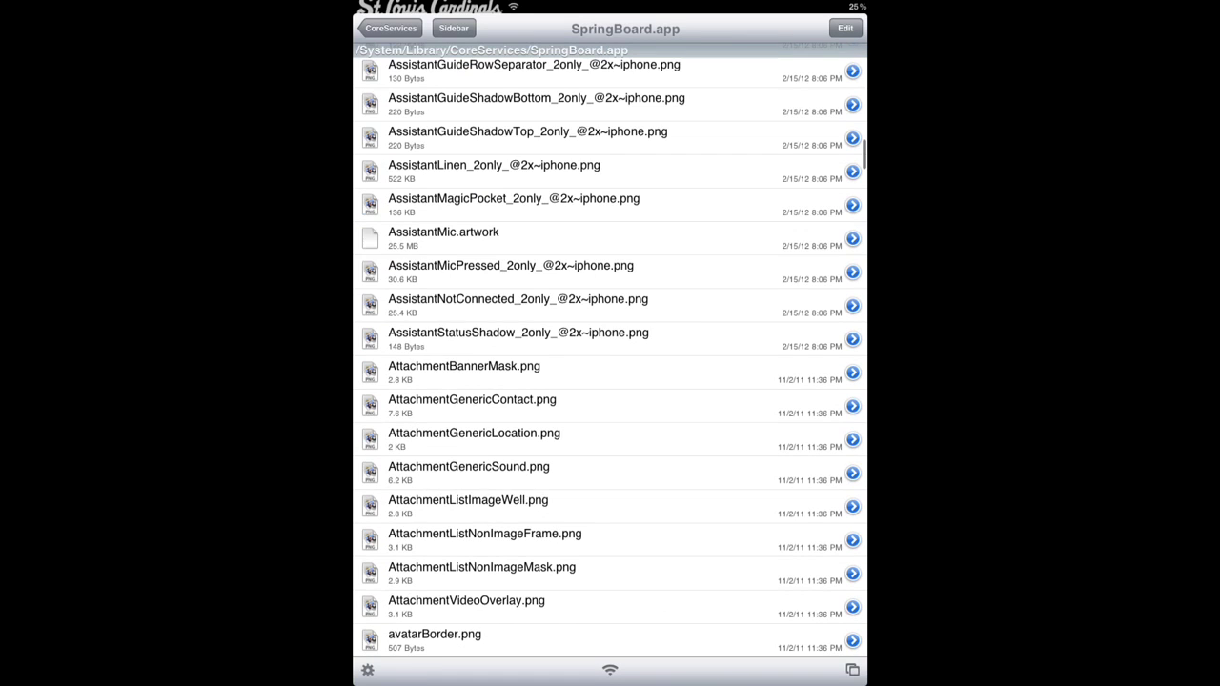
Step: Turn the ipad capability OFF in K48AP.plist's capabilities using the Property List Viewer
{"action": "scroll", "scroll_direction": "down", "scroll_amount": 3}
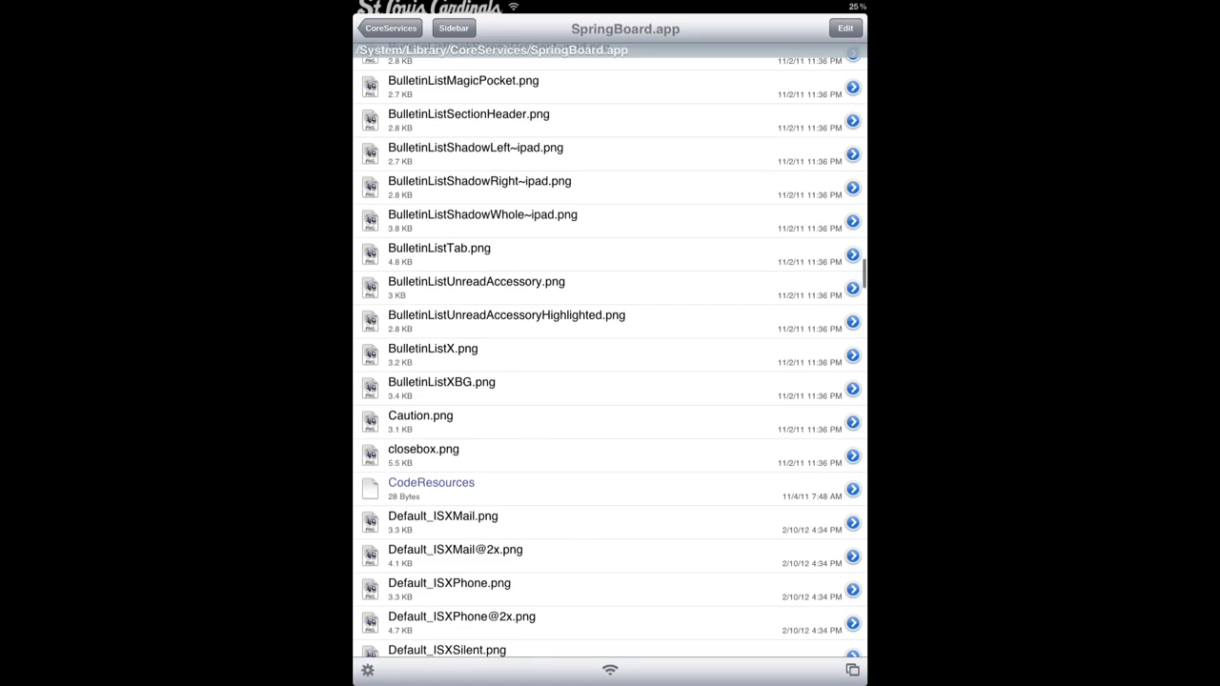
{"action": "scroll", "scroll_direction": "down", "scroll_amount": 3}
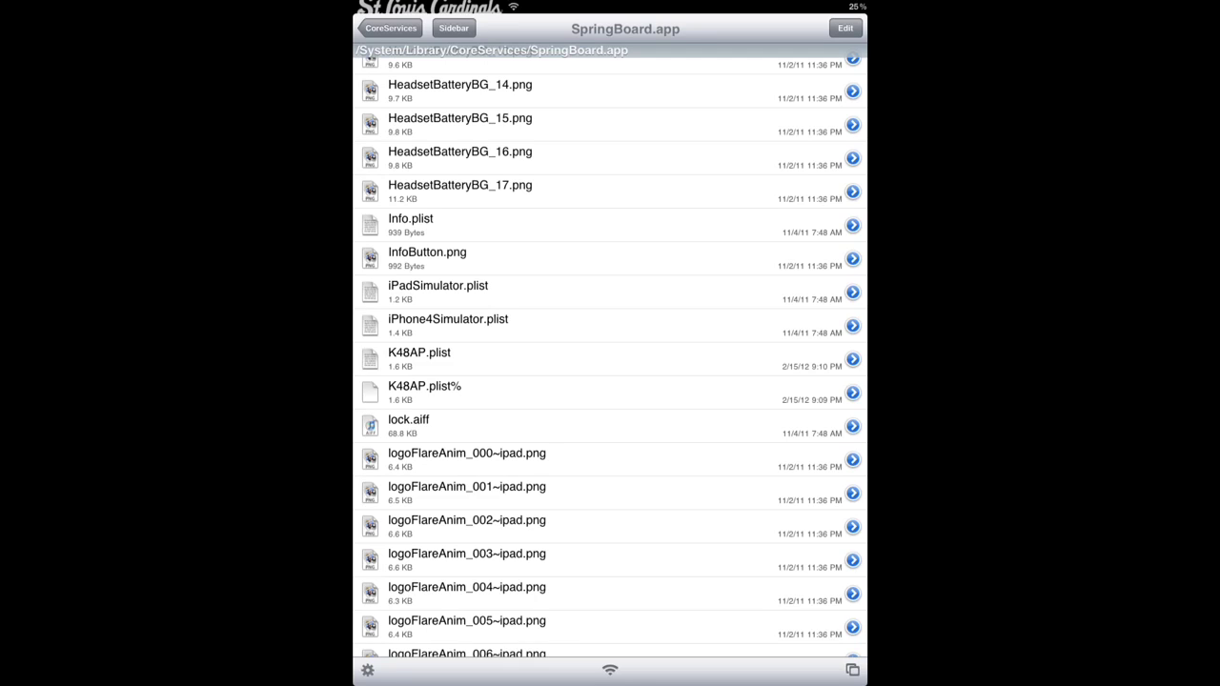
{"action": "left_click", "coordinate": [420, 360]}
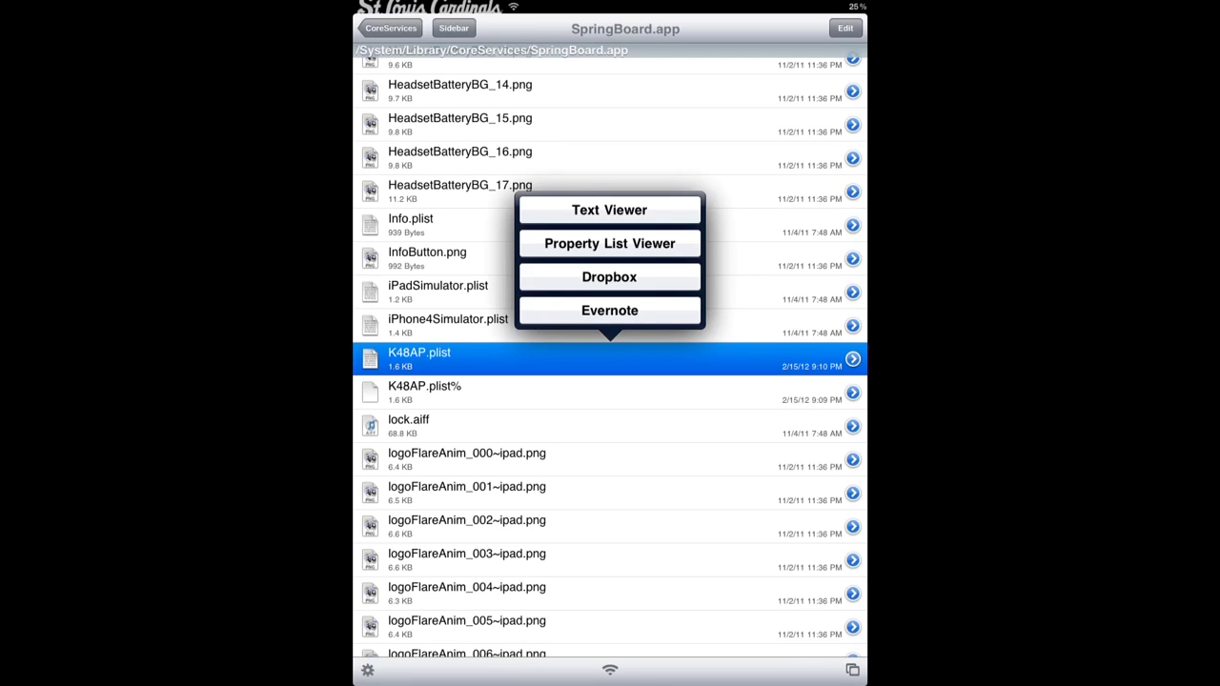
{"action": "left_click", "coordinate": [609, 243]}
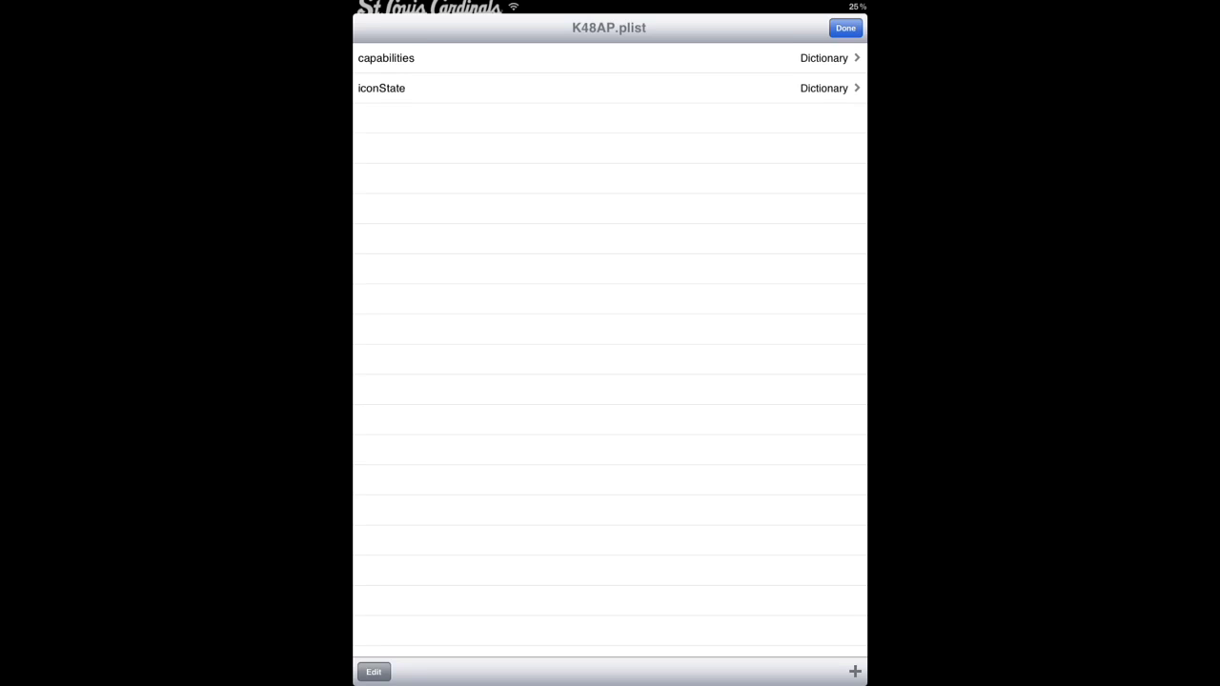
{"action": "left_click", "coordinate": [388, 58]}
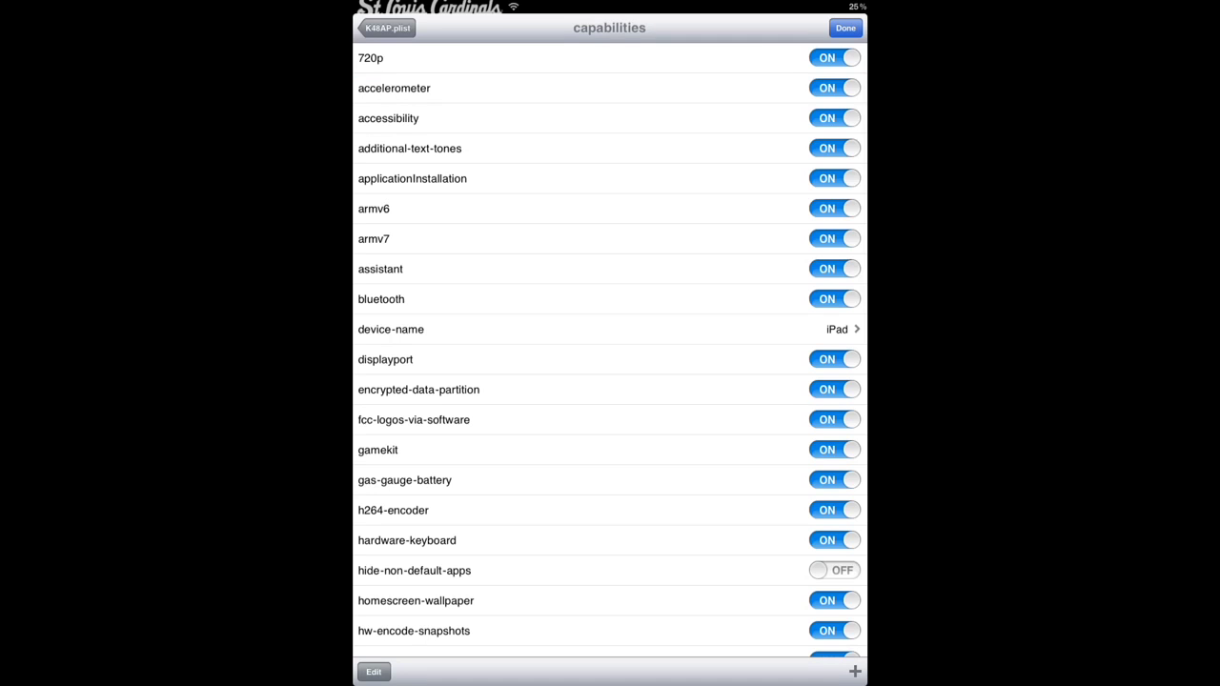
{"action": "scroll", "scroll_direction": "down", "scroll_amount": 3}
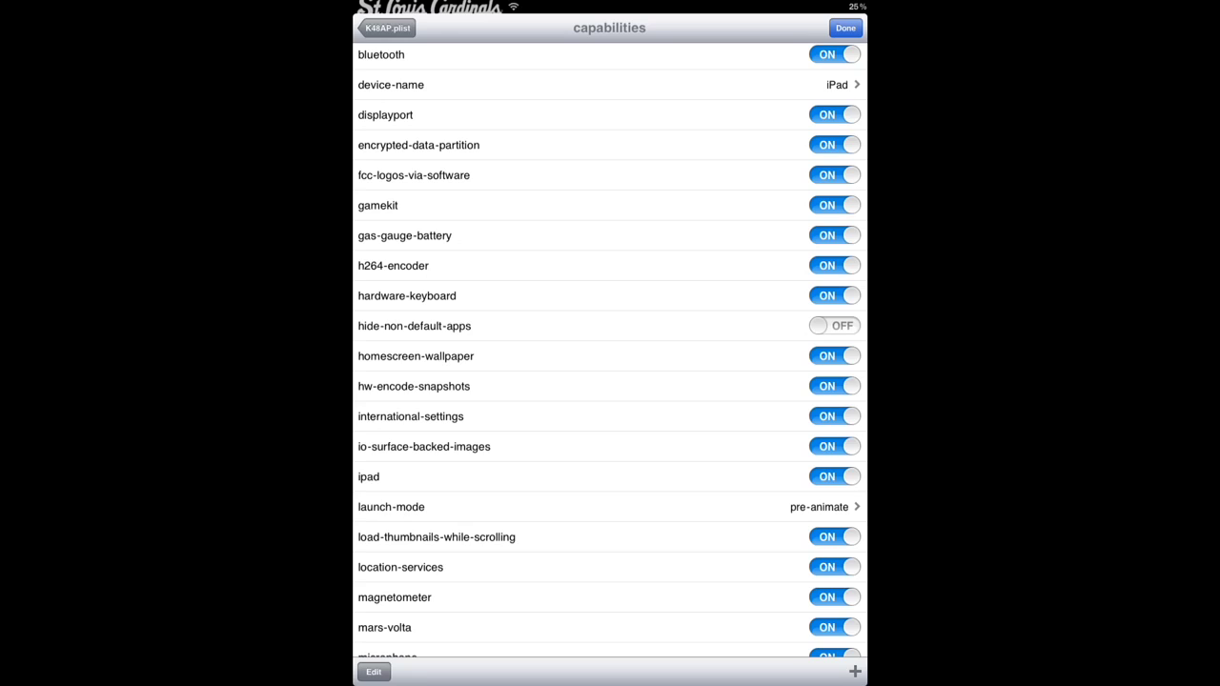
{"action": "left_click", "coordinate": [834, 476]}
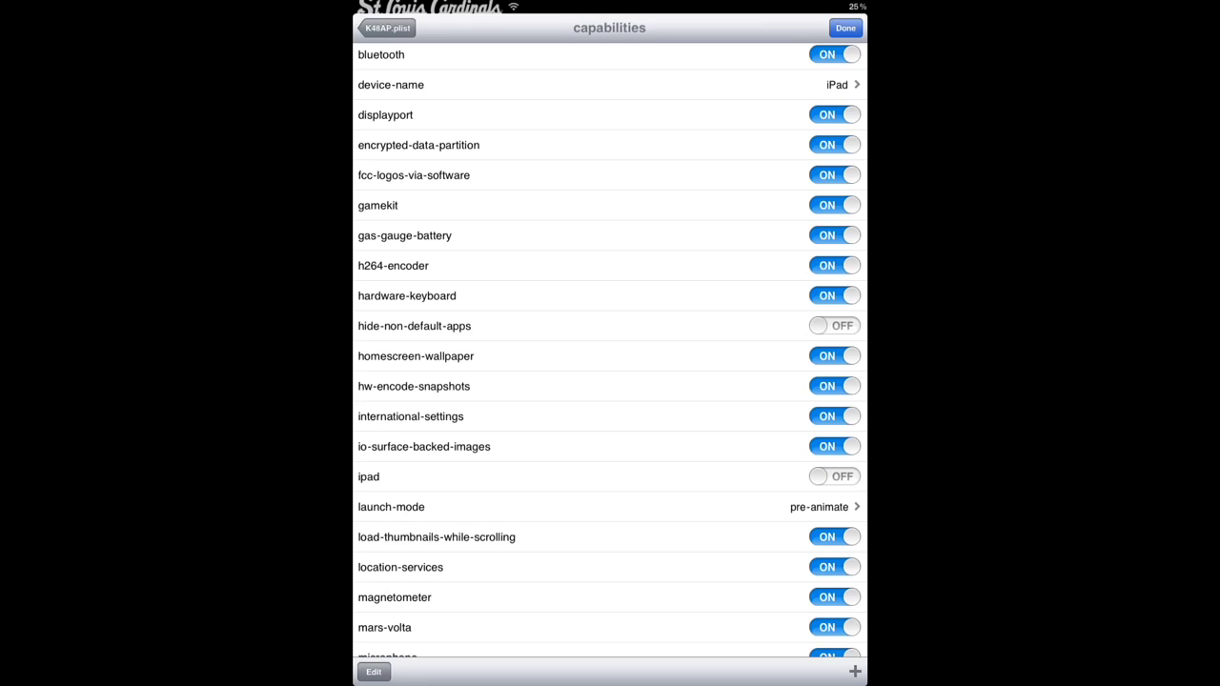
{"action": "left_click", "coordinate": [390, 29]}
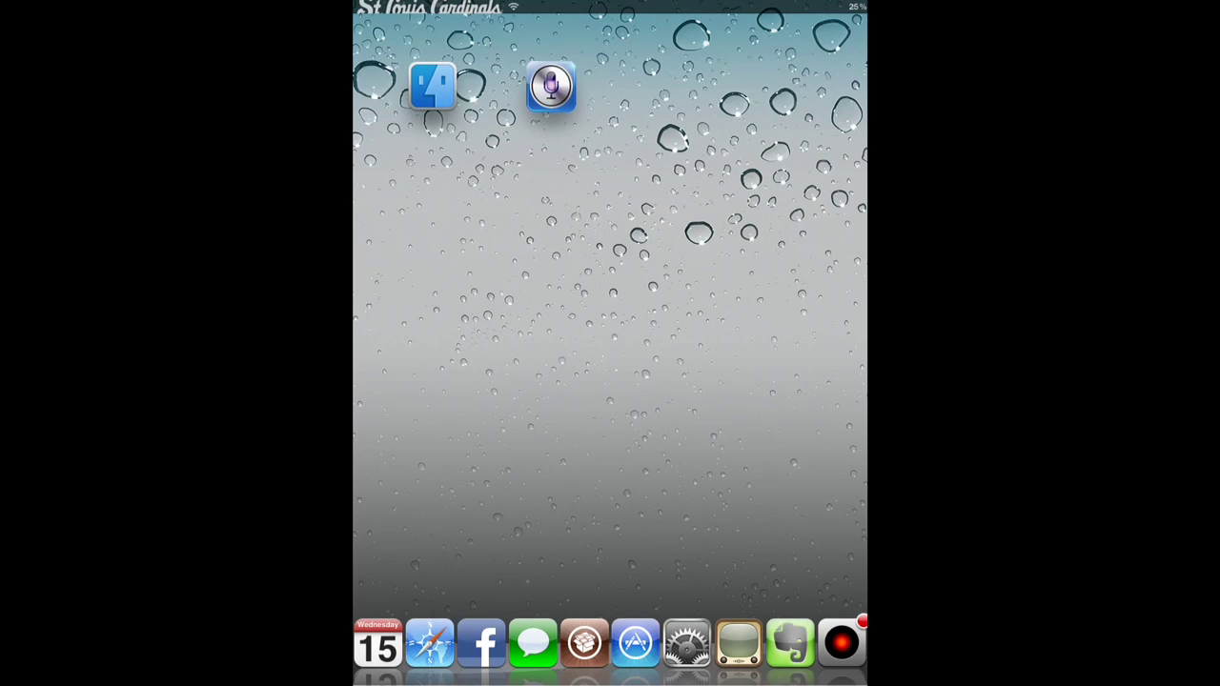
Step: Swipe across the home screen to reach the Settings app
{"action": "scroll", "scroll_direction": "left", "scroll_amount": 3}
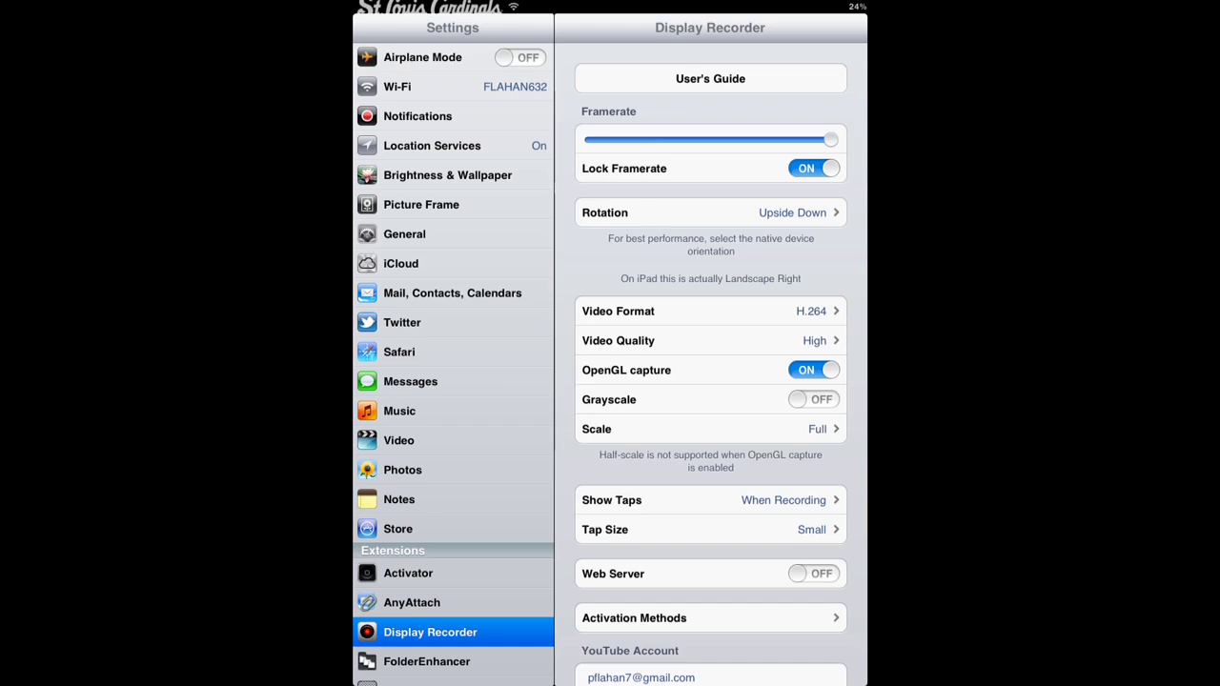
Step: Confirm Siri is ON under General > Siri, then relaunch iFile
{"action": "left_click", "coordinate": [404, 233]}
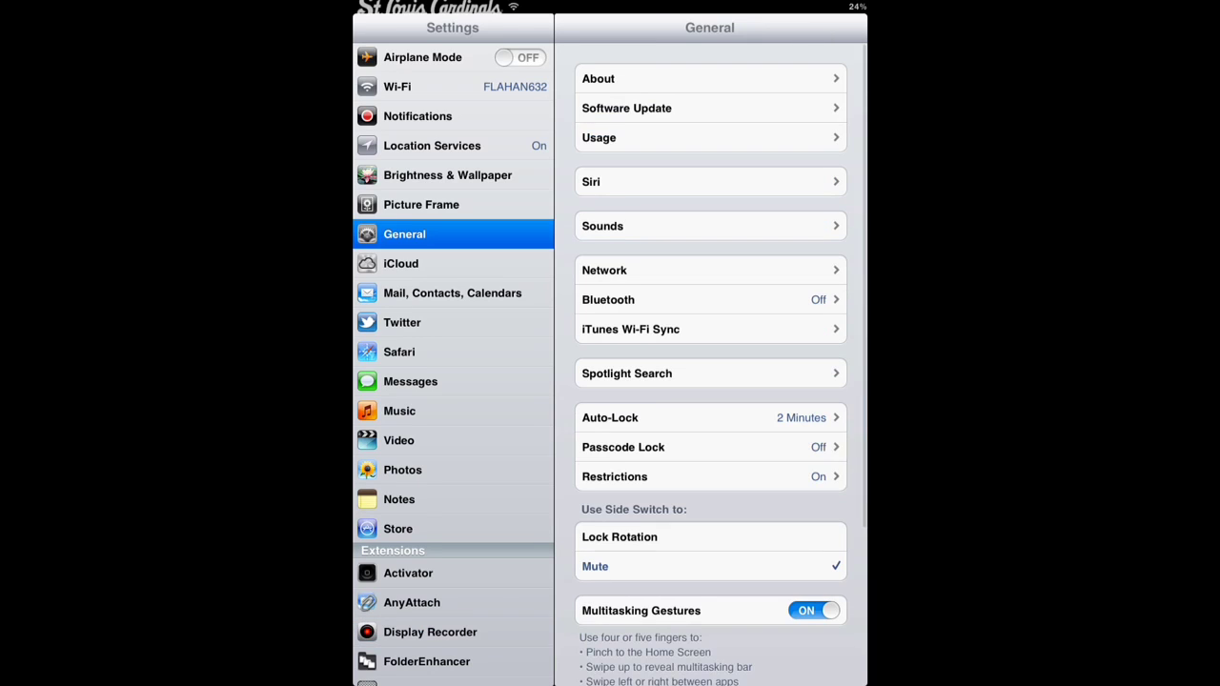
{"action": "left_click", "coordinate": [710, 181]}
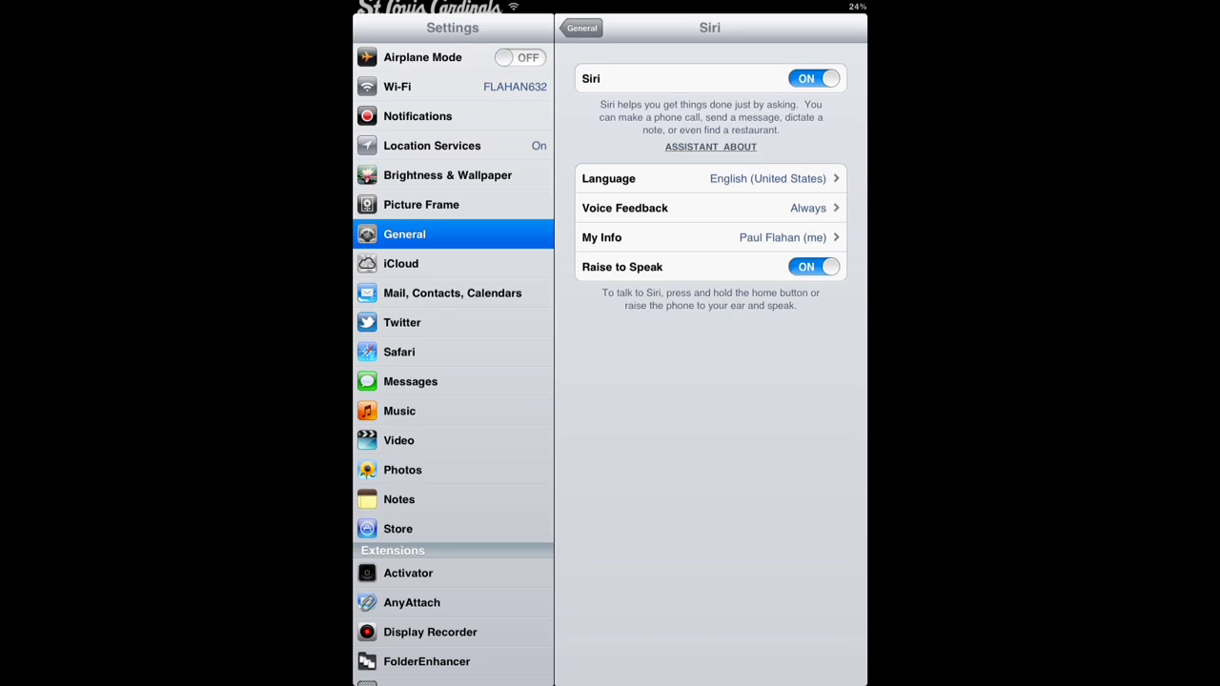
{"action": "left_click", "coordinate": [582, 28]}
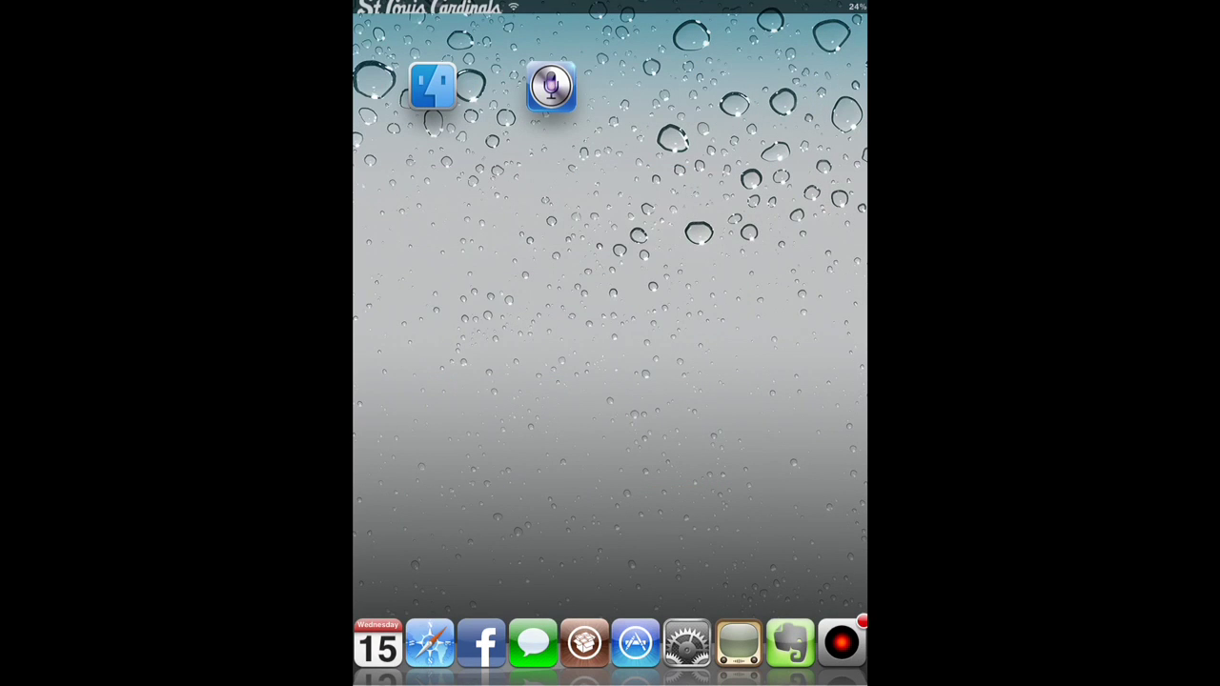
{"action": "left_click", "coordinate": [426, 84]}
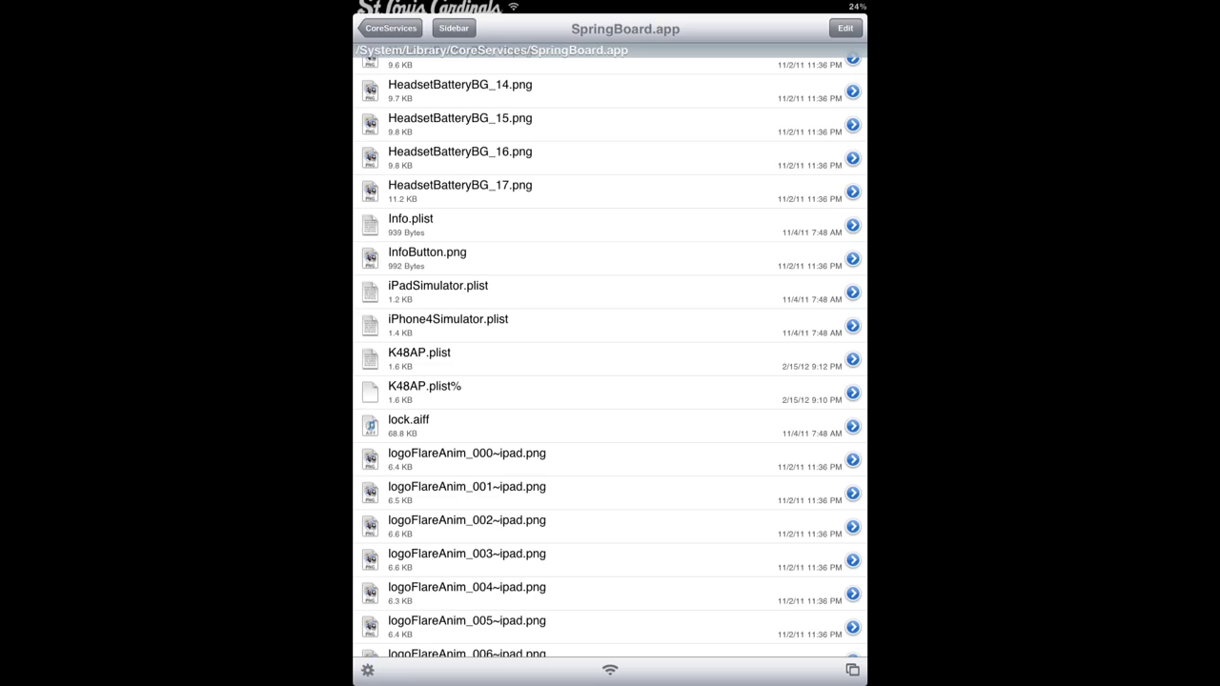
Step: Recheck K48AP.plist's capabilities in the Property List Viewer, verifying assistant is on
{"action": "left_click", "coordinate": [418, 360]}
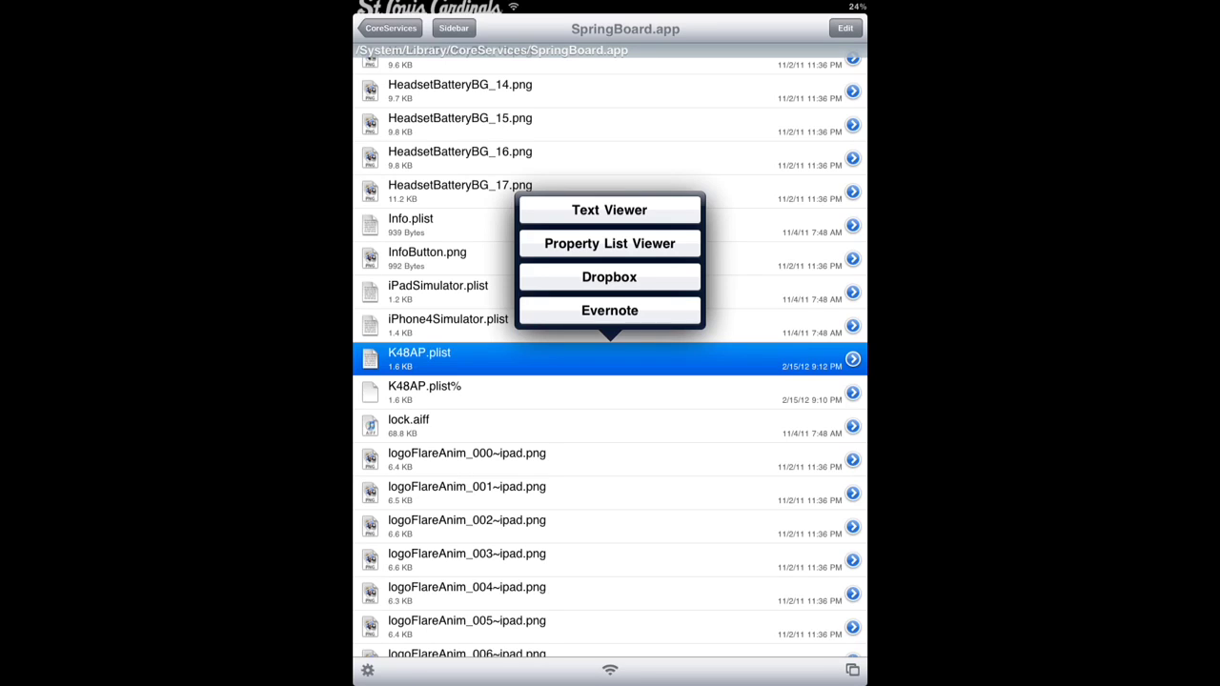
{"action": "left_click", "coordinate": [609, 243]}
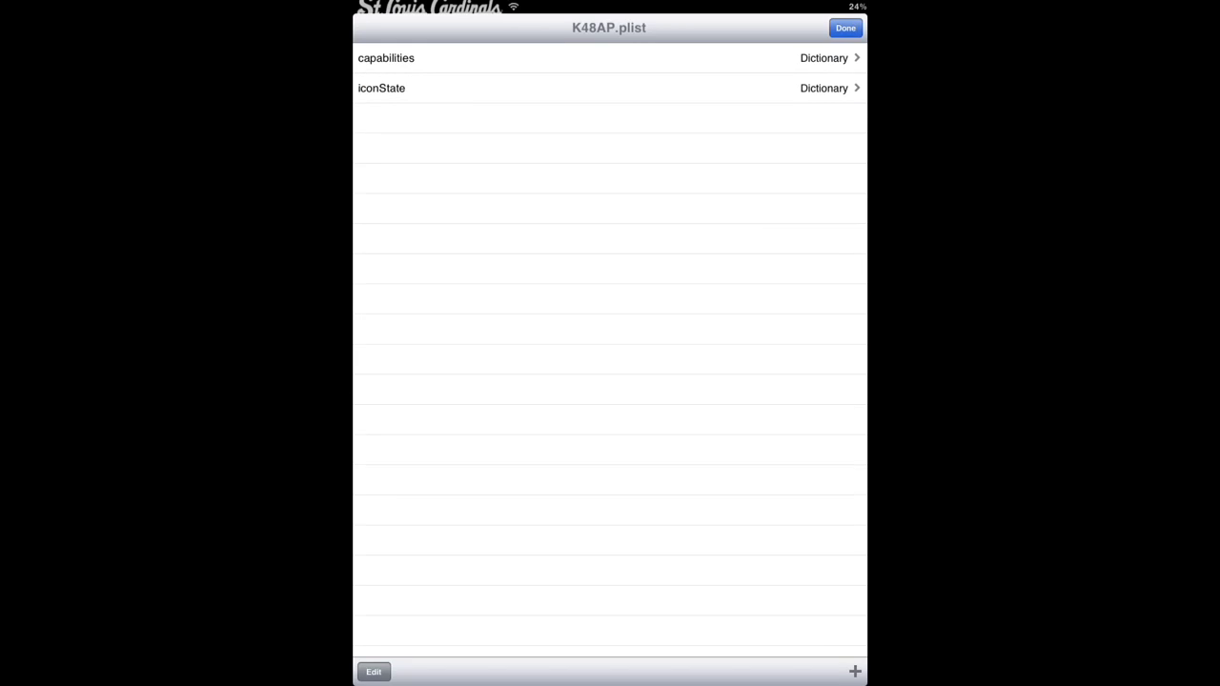
{"action": "left_click", "coordinate": [386, 59]}
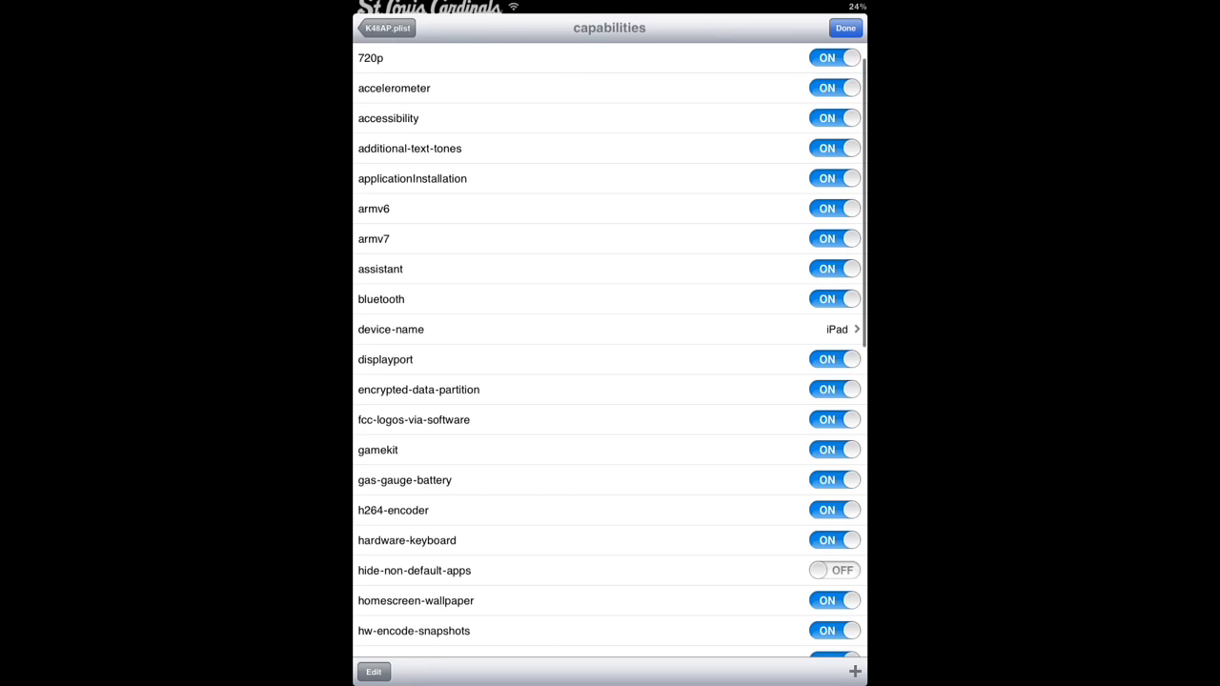
{"action": "scroll", "scroll_direction": "down", "scroll_amount": 3}
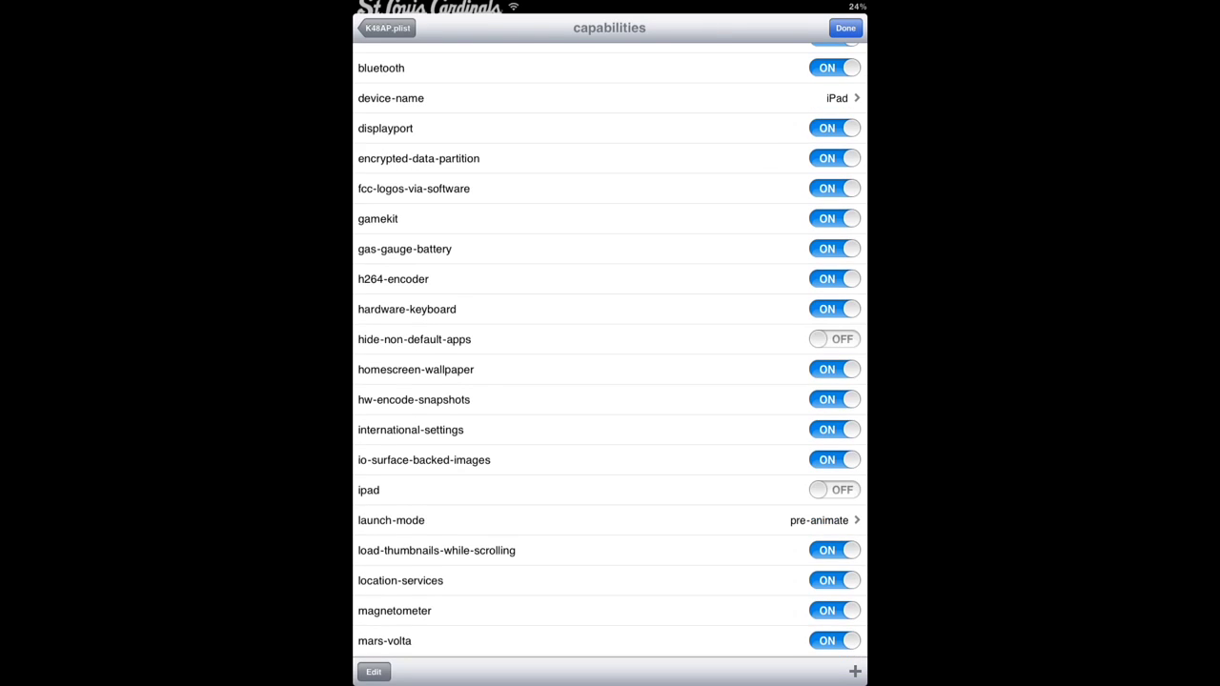
{"action": "left_click", "coordinate": [834, 489]}
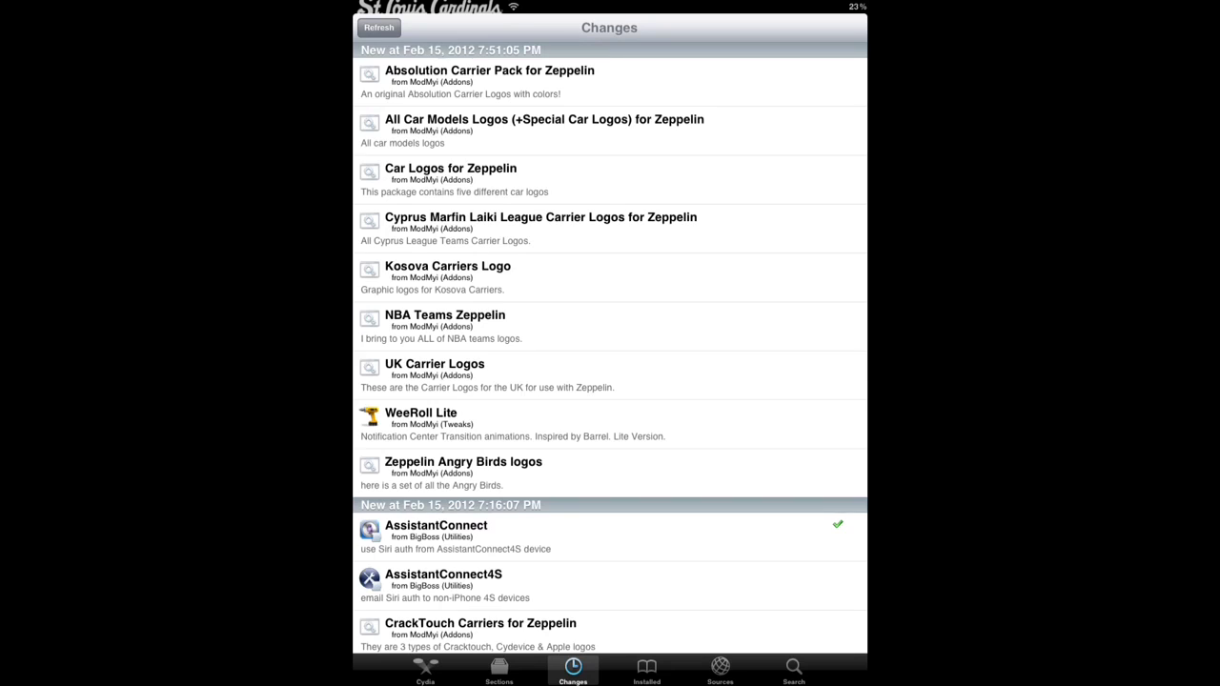
Step: Scroll through the AssistantConnect package description on its Cydia Details page
{"action": "scroll", "scroll_direction": "down", "scroll_amount": 3}
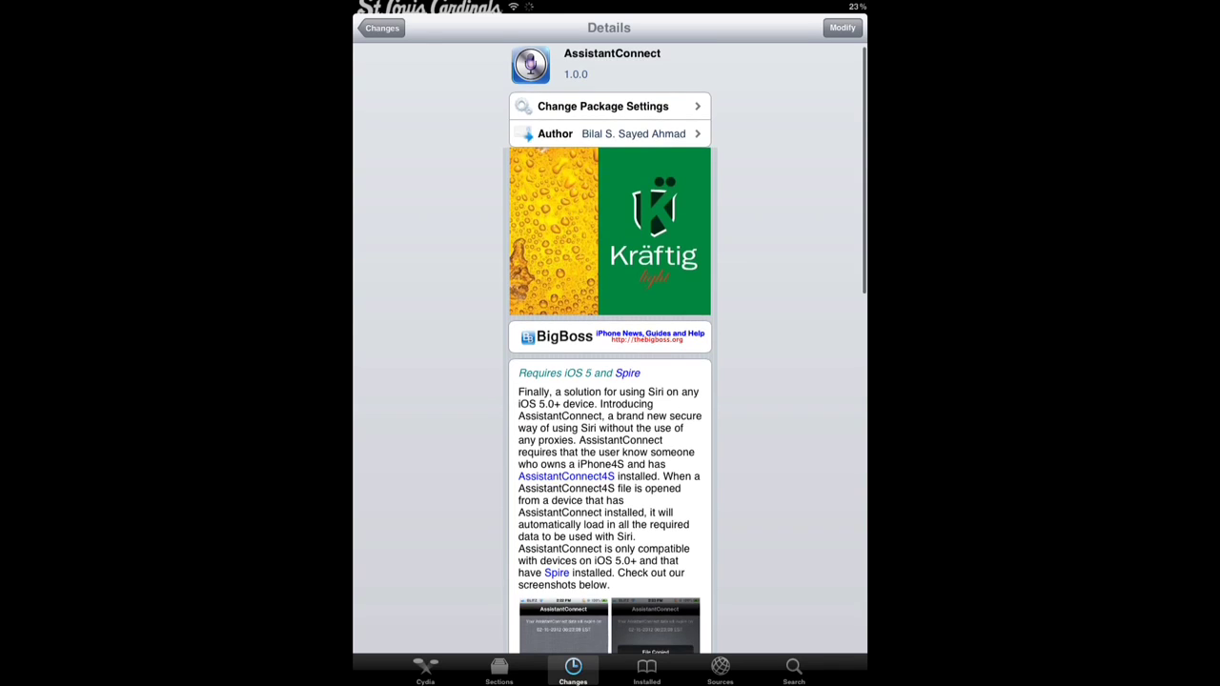
{"action": "scroll", "scroll_direction": "down", "scroll_amount": 3}
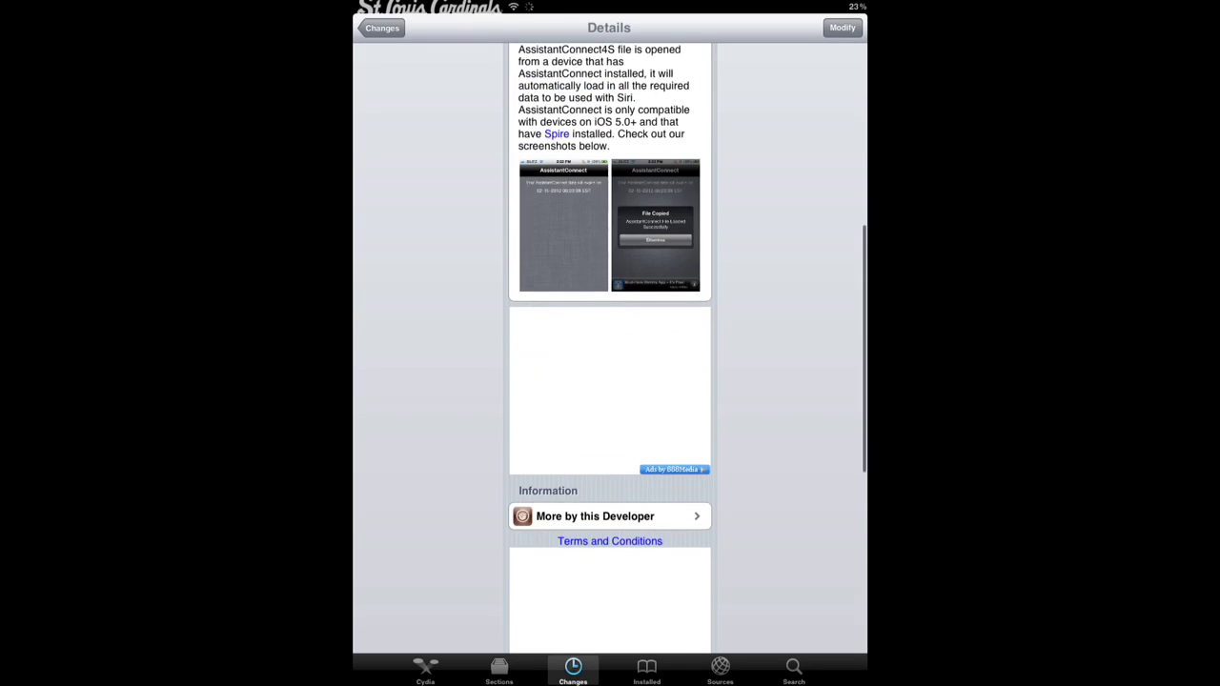
{"action": "scroll", "scroll_direction": "up", "scroll_amount": 3}
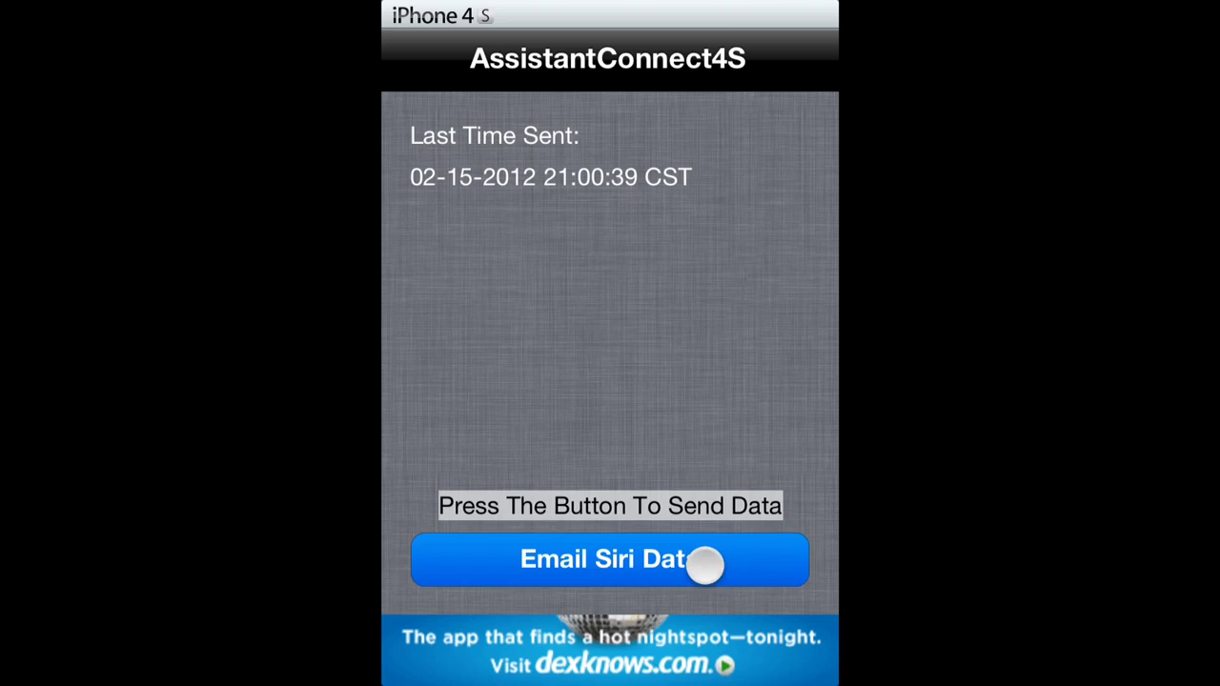
Step: Send the Siri authorization data by email from AssistantConnect4S
{"action": "left_click", "coordinate": [609, 560]}
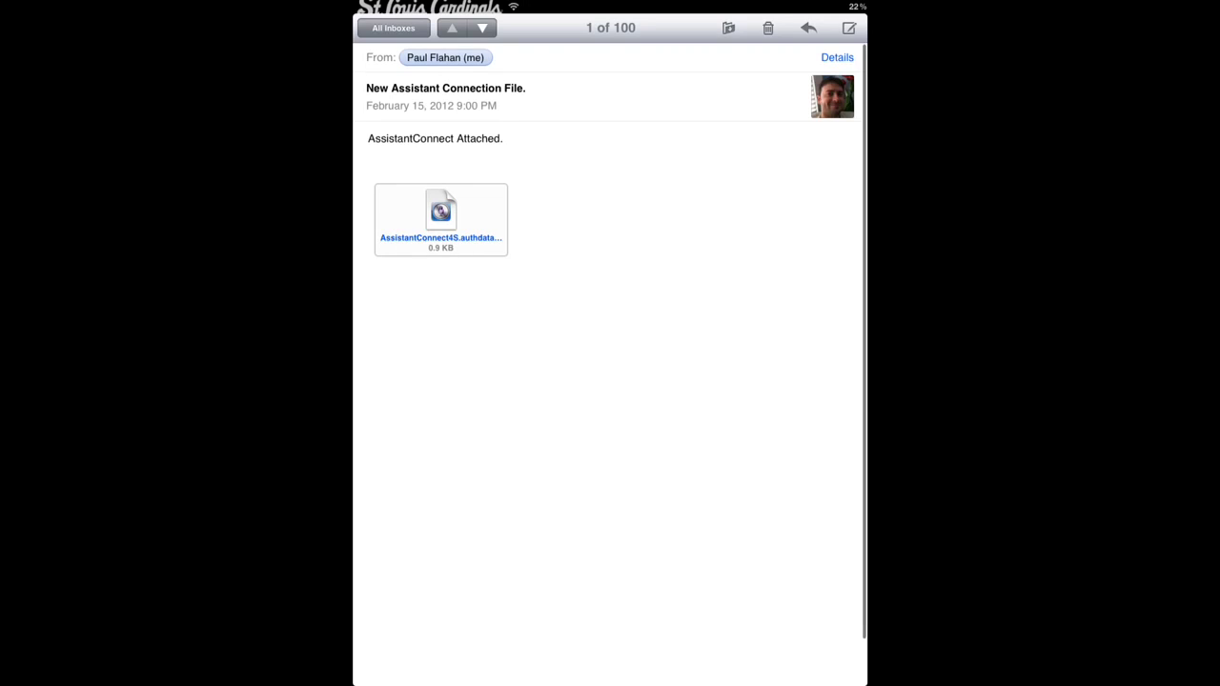
Step: Open the .authdata email attachment in AssistantConnect
{"action": "left_click", "coordinate": [440, 212]}
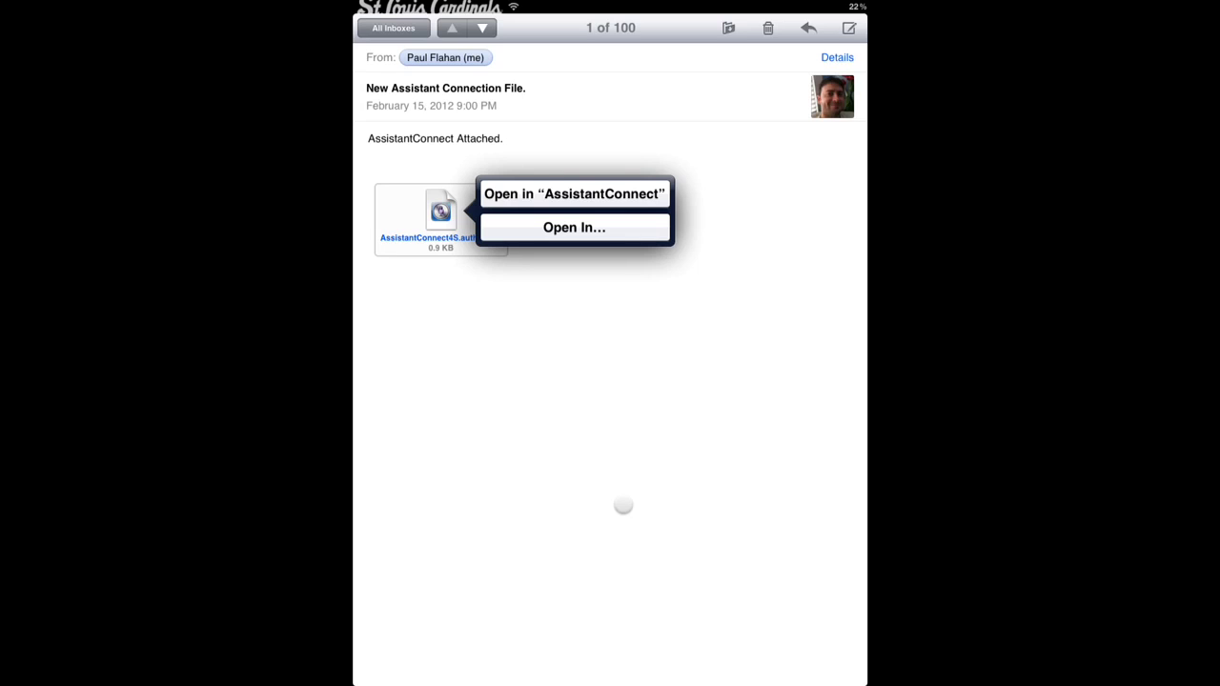
{"action": "left_click", "coordinate": [574, 193]}
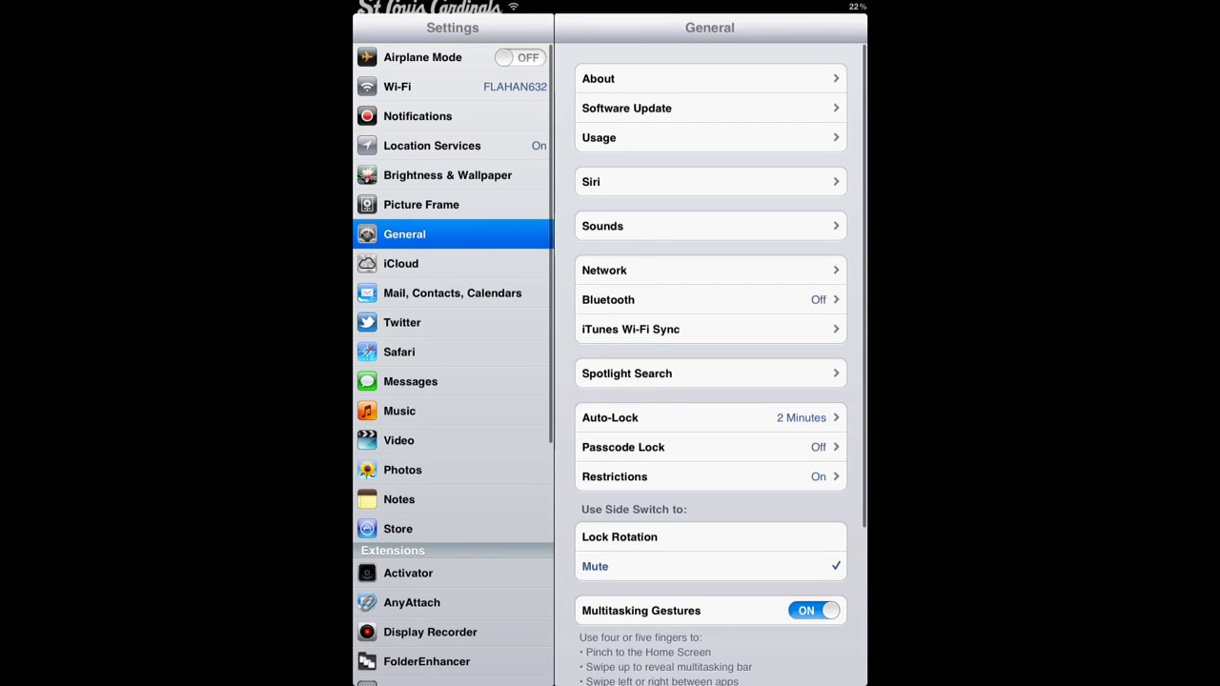
Step: Scroll the Settings sidebar down and open Springtomize to reach its Respring action
{"action": "scroll", "scroll_direction": "down", "scroll_amount": 3}
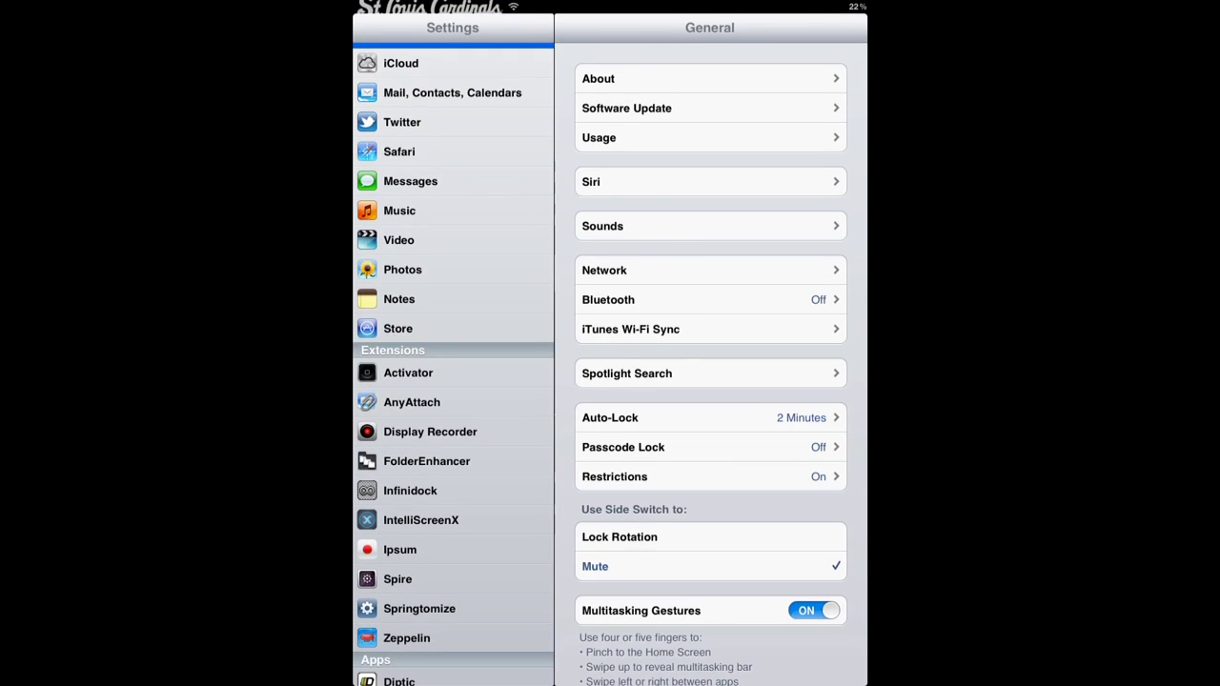
{"action": "left_click", "coordinate": [419, 609]}
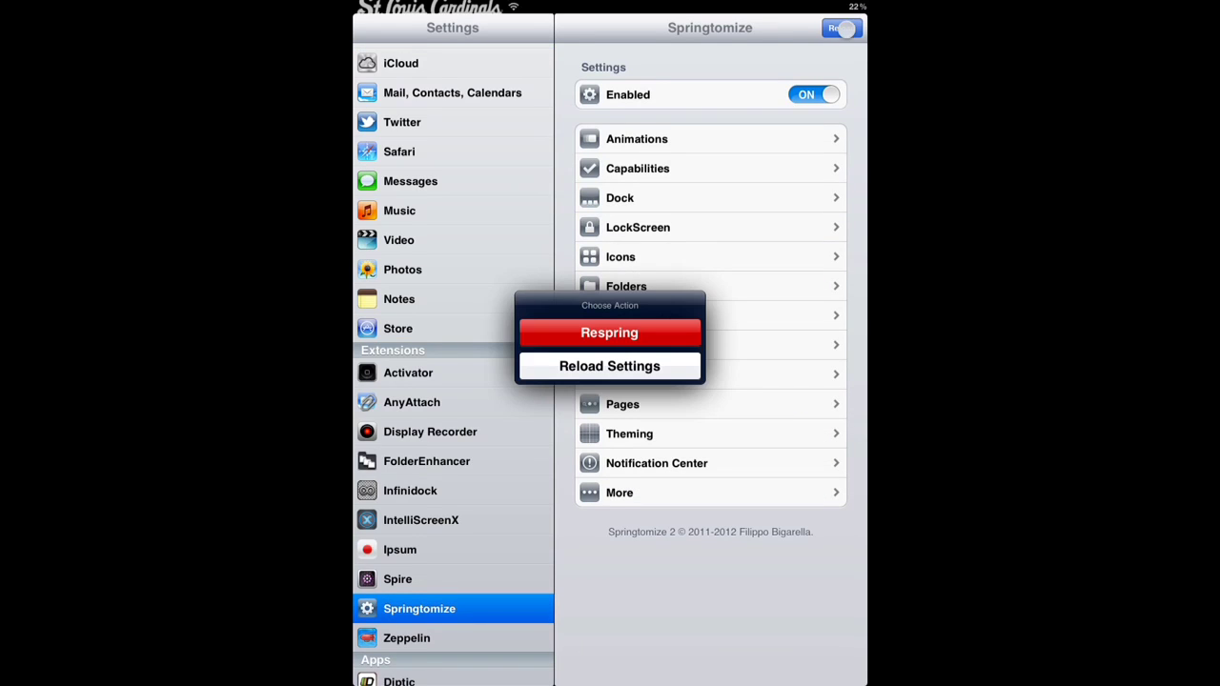